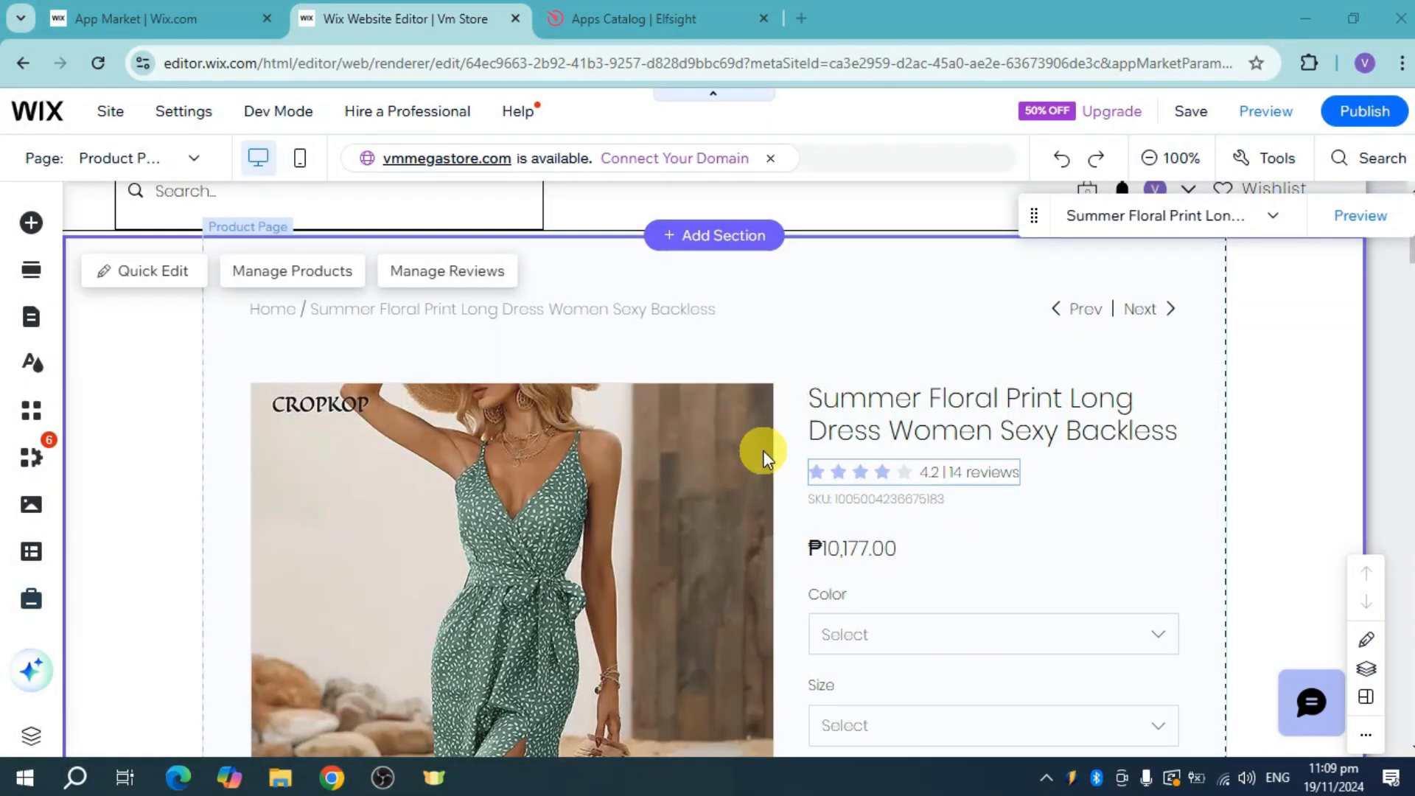
Switch to the Elfsight Apps Catalog browser tab.
left_click(652, 19)
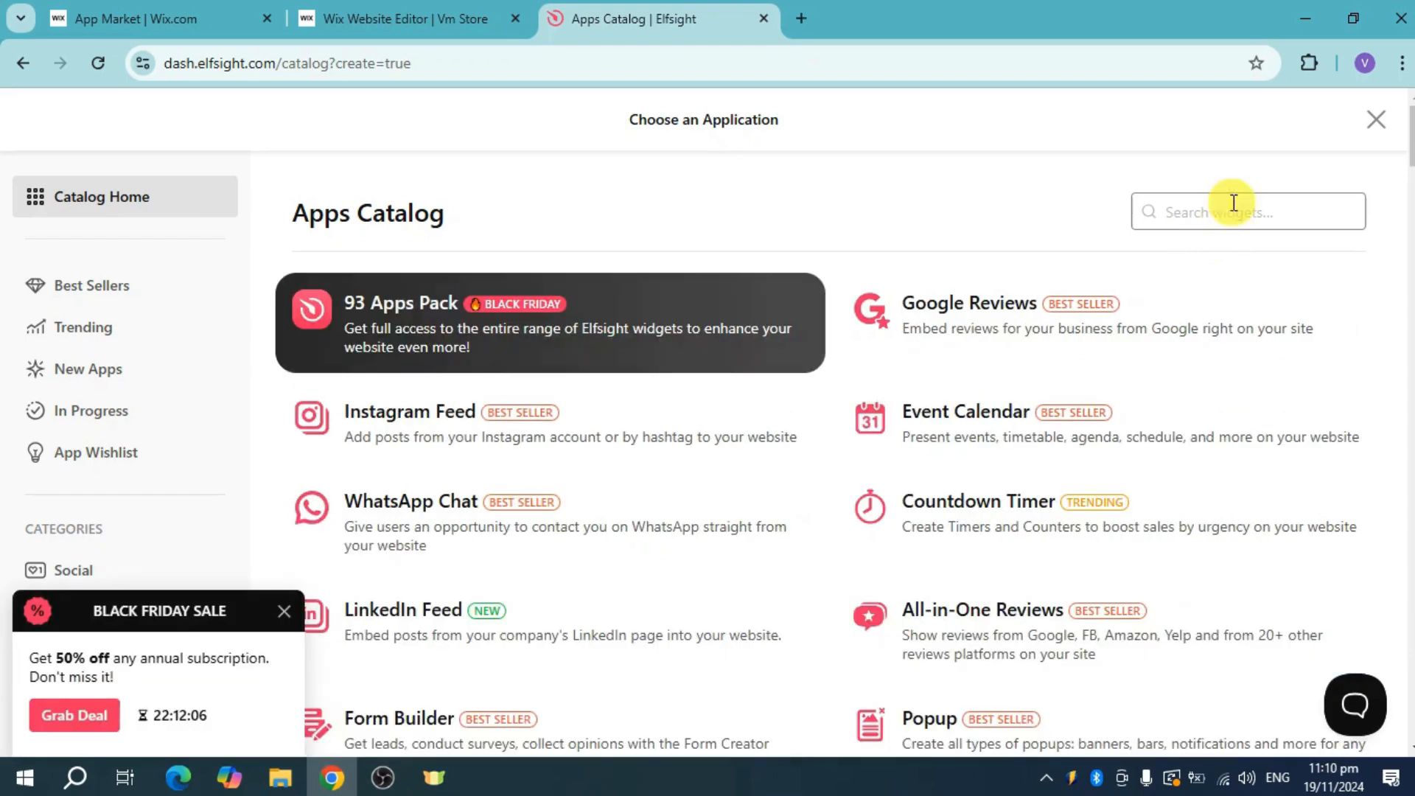
Search the catalog for 'sp' and start a new Spinning Wheel widget.
type("spi")
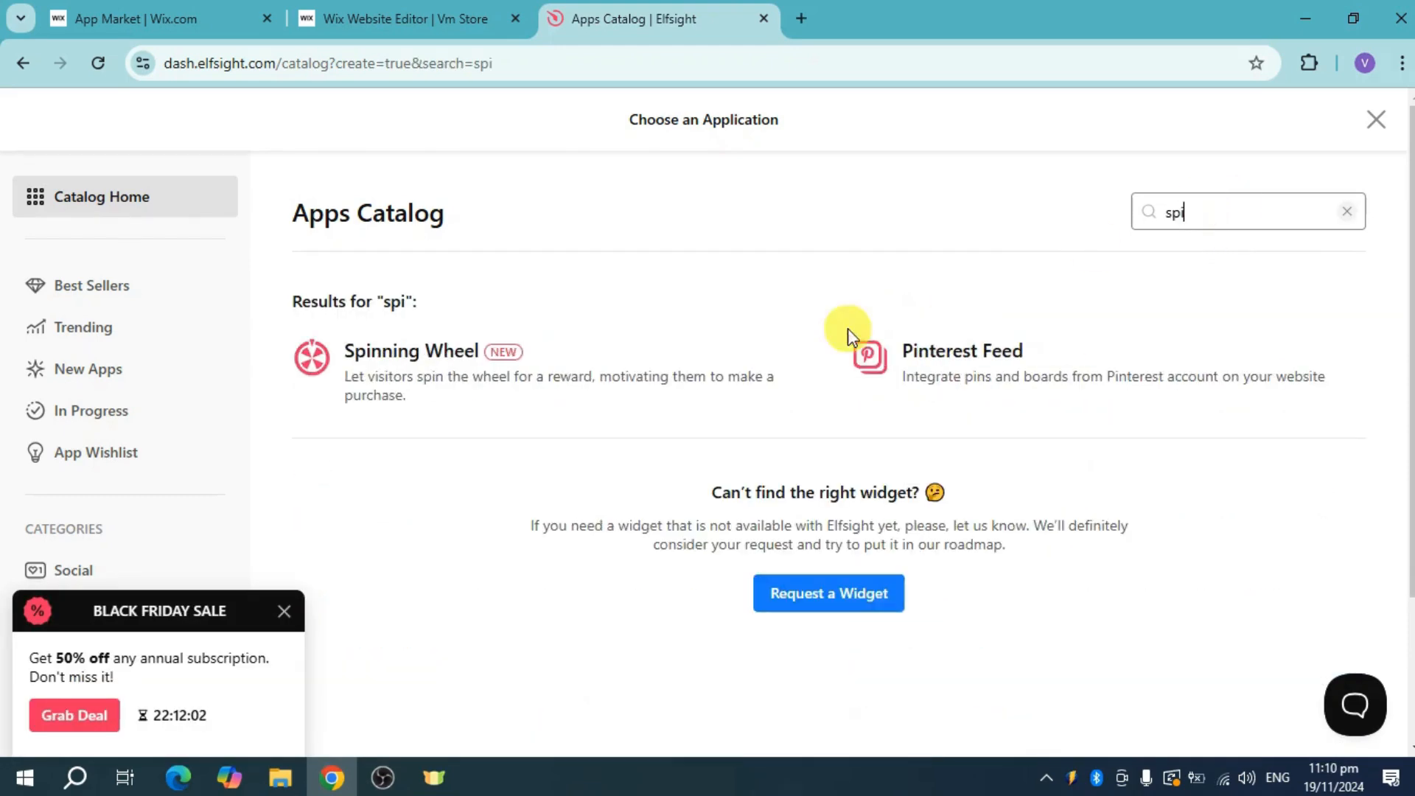
left_click(411, 351)
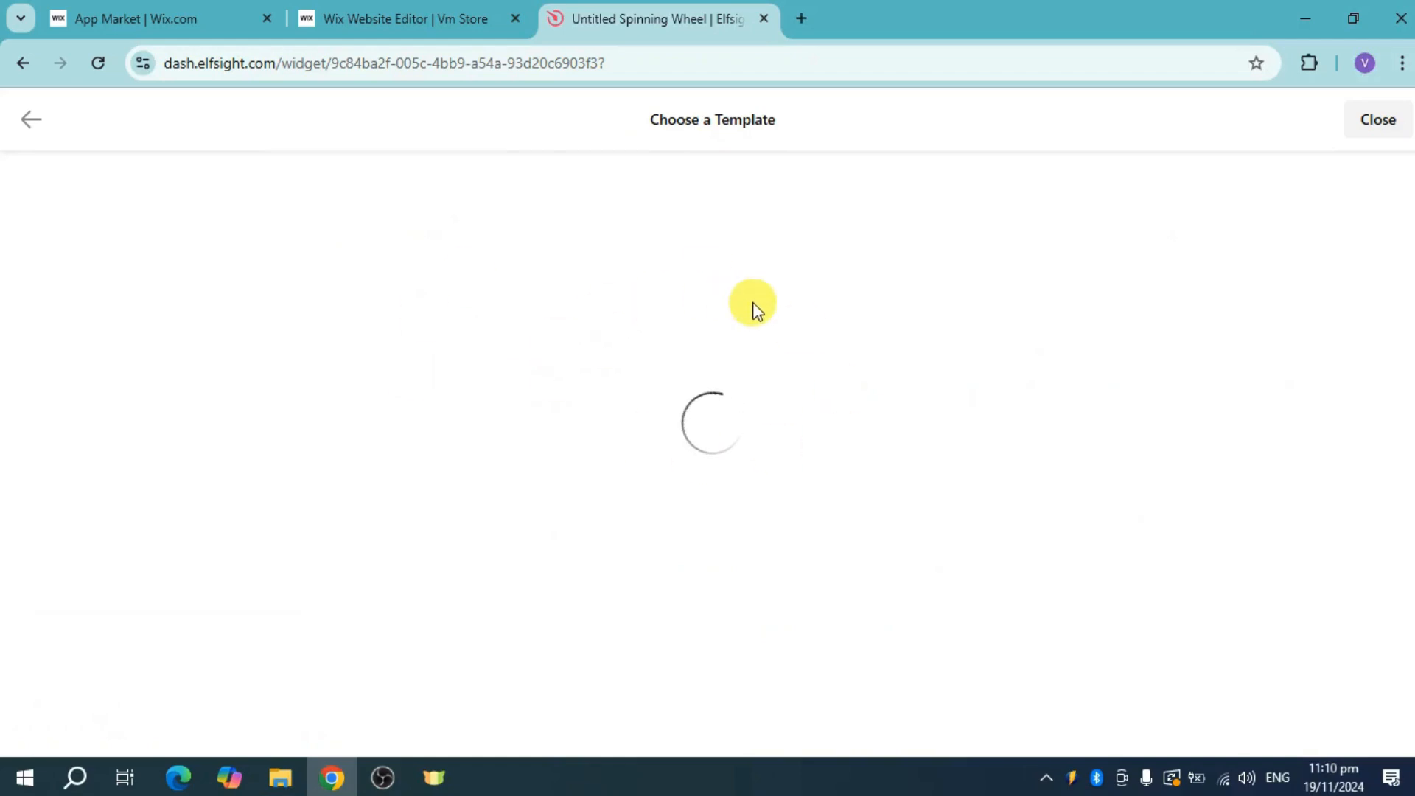
mouse_move(504, 261)
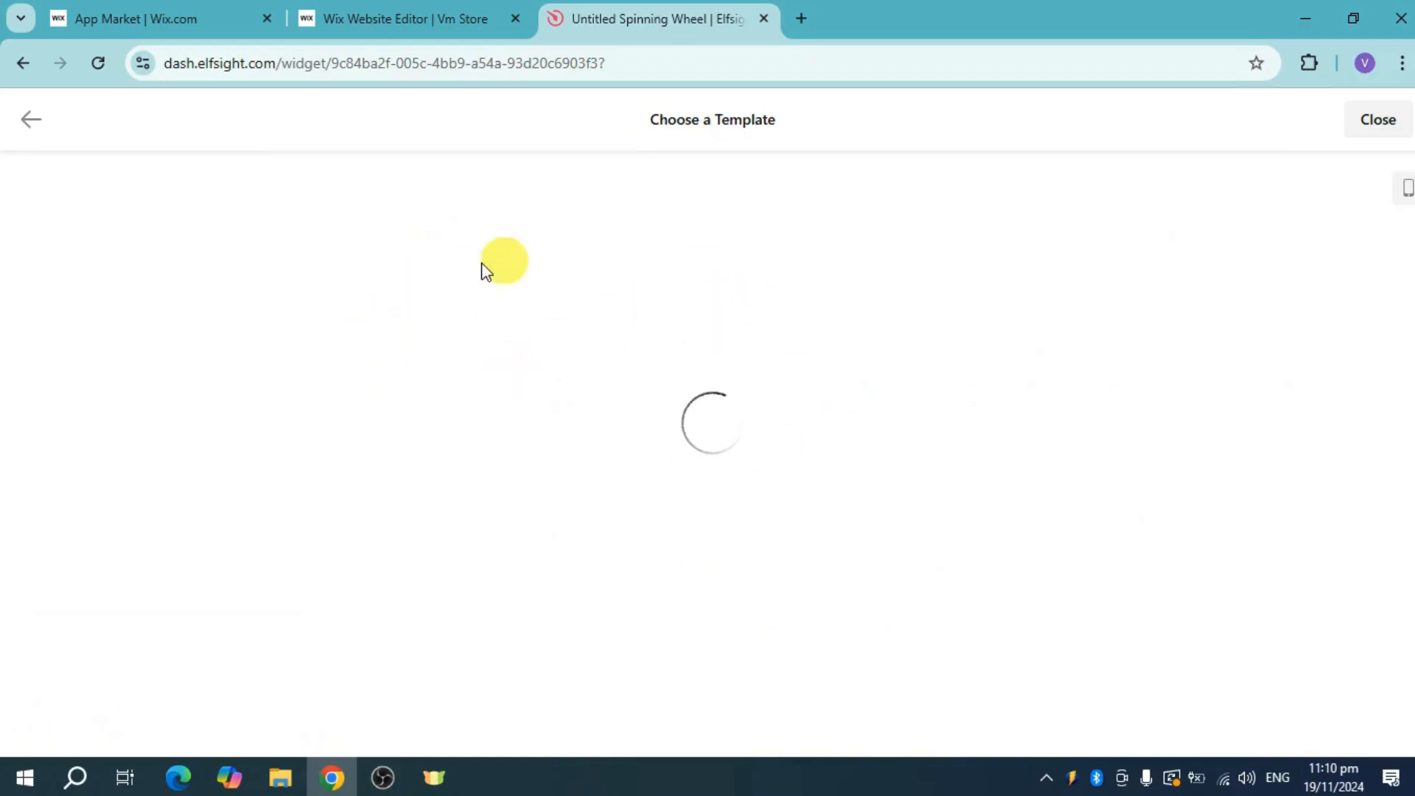
mouse_move(942, 493)
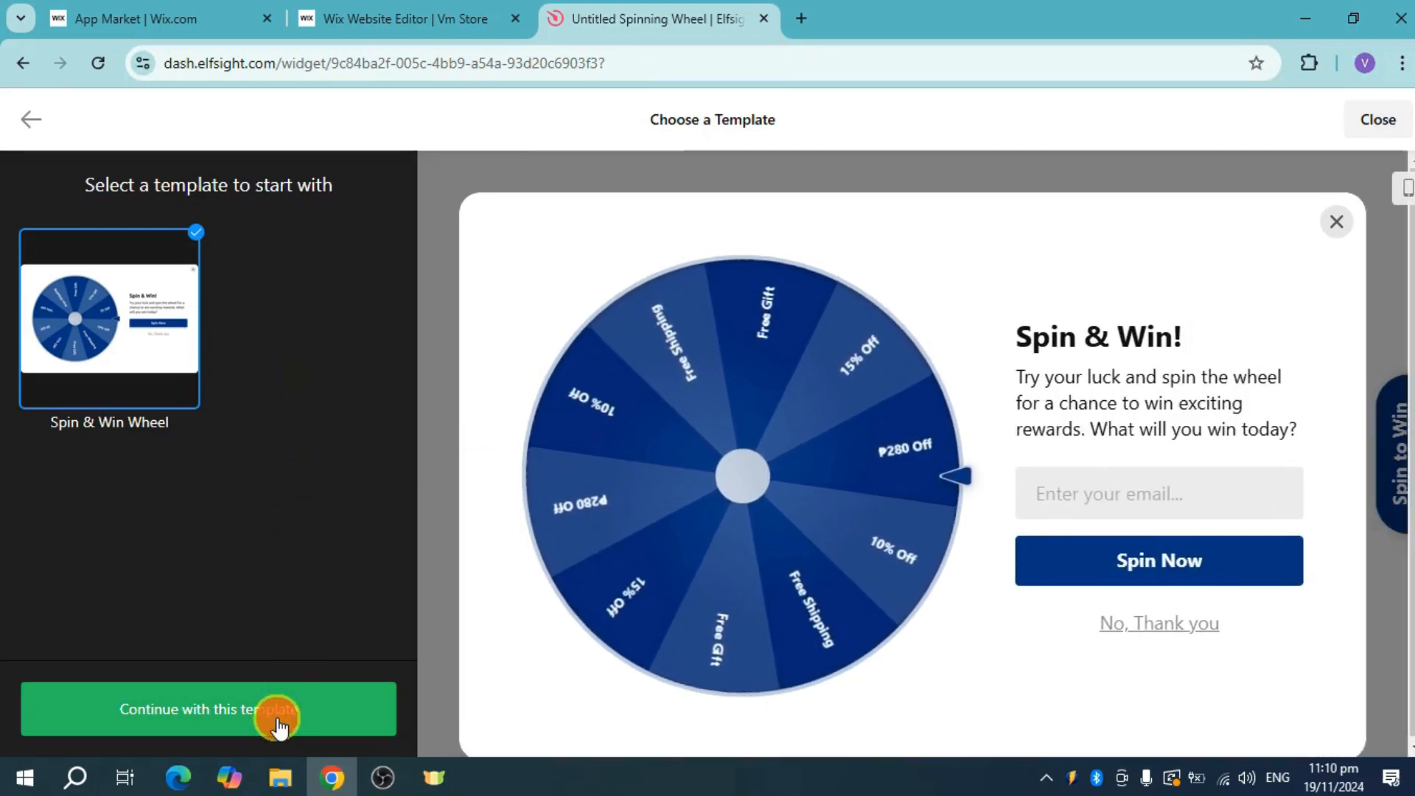
Continue with the Spin & Win Wheel template.
left_click(207, 709)
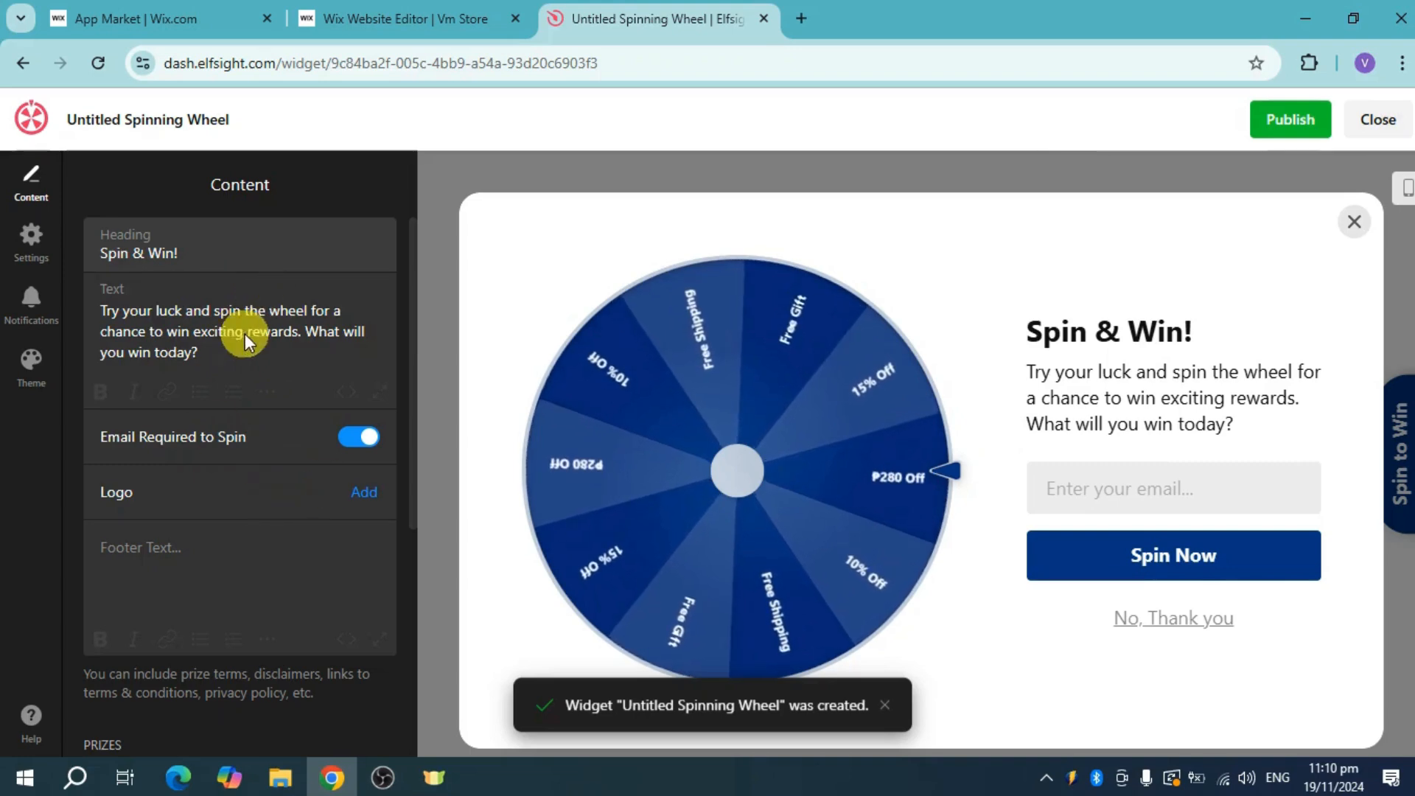
Review the default prizes in the Content panel and publish the widget.
scroll("down", 3)
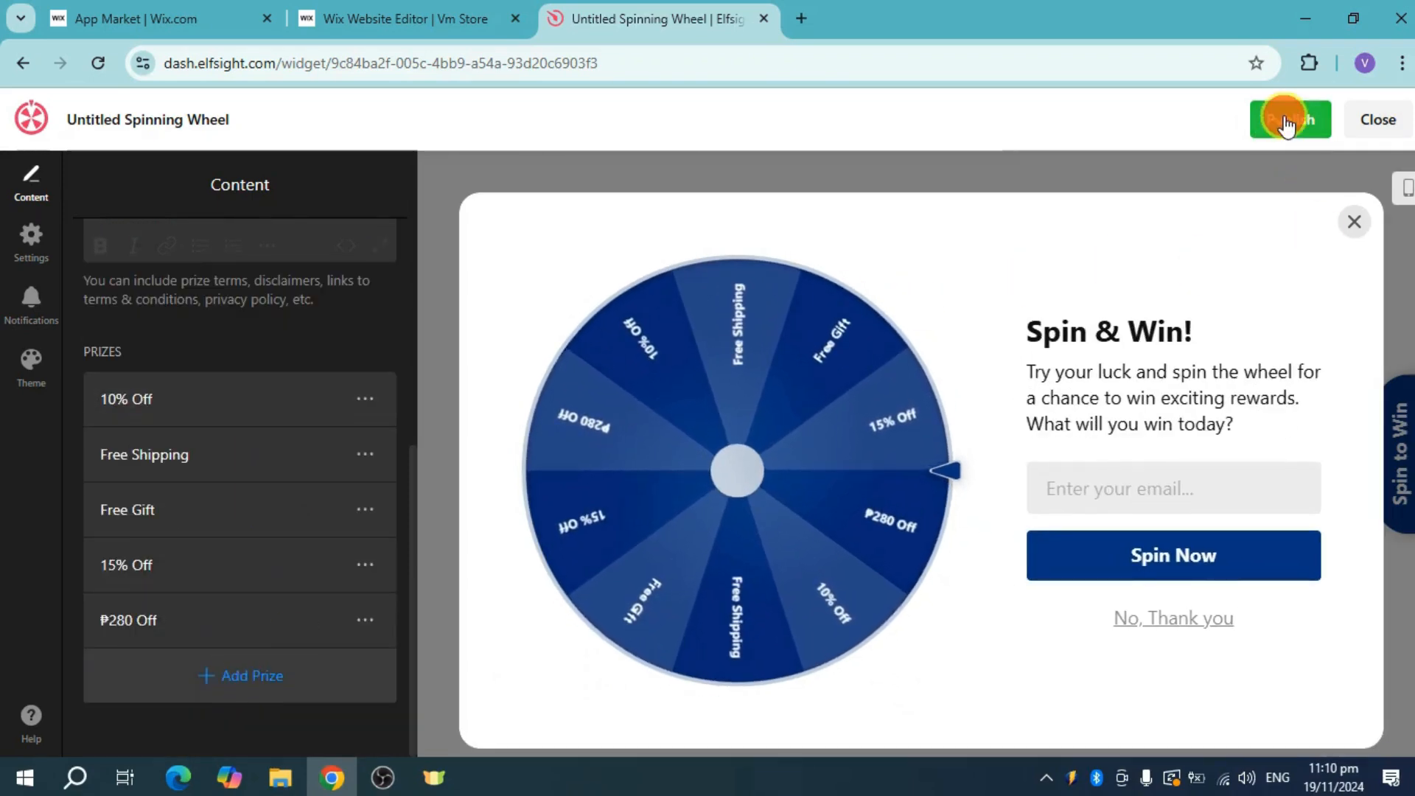
left_click(1290, 120)
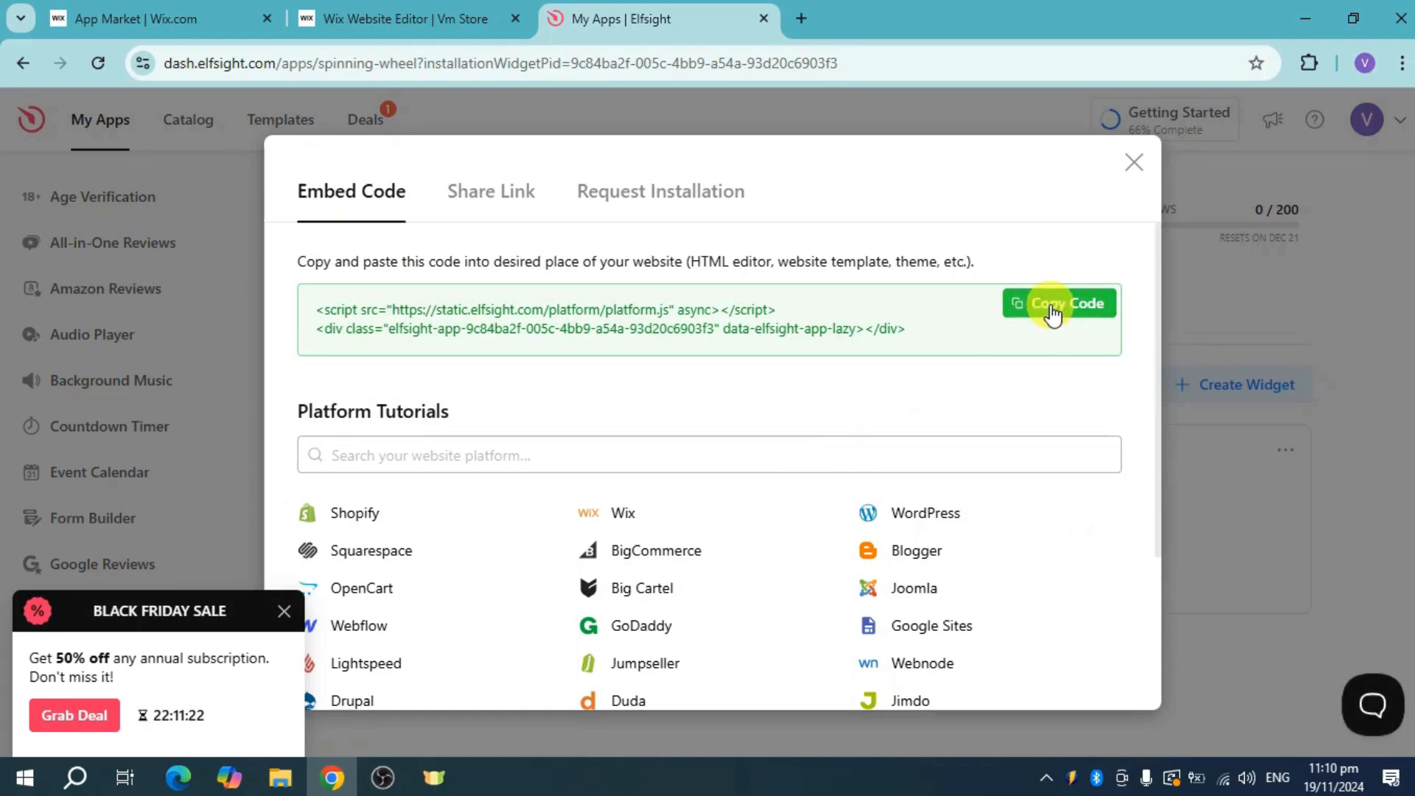
Copy the spinning wheel embed code from the Embed Code dialog.
left_click(402, 17)
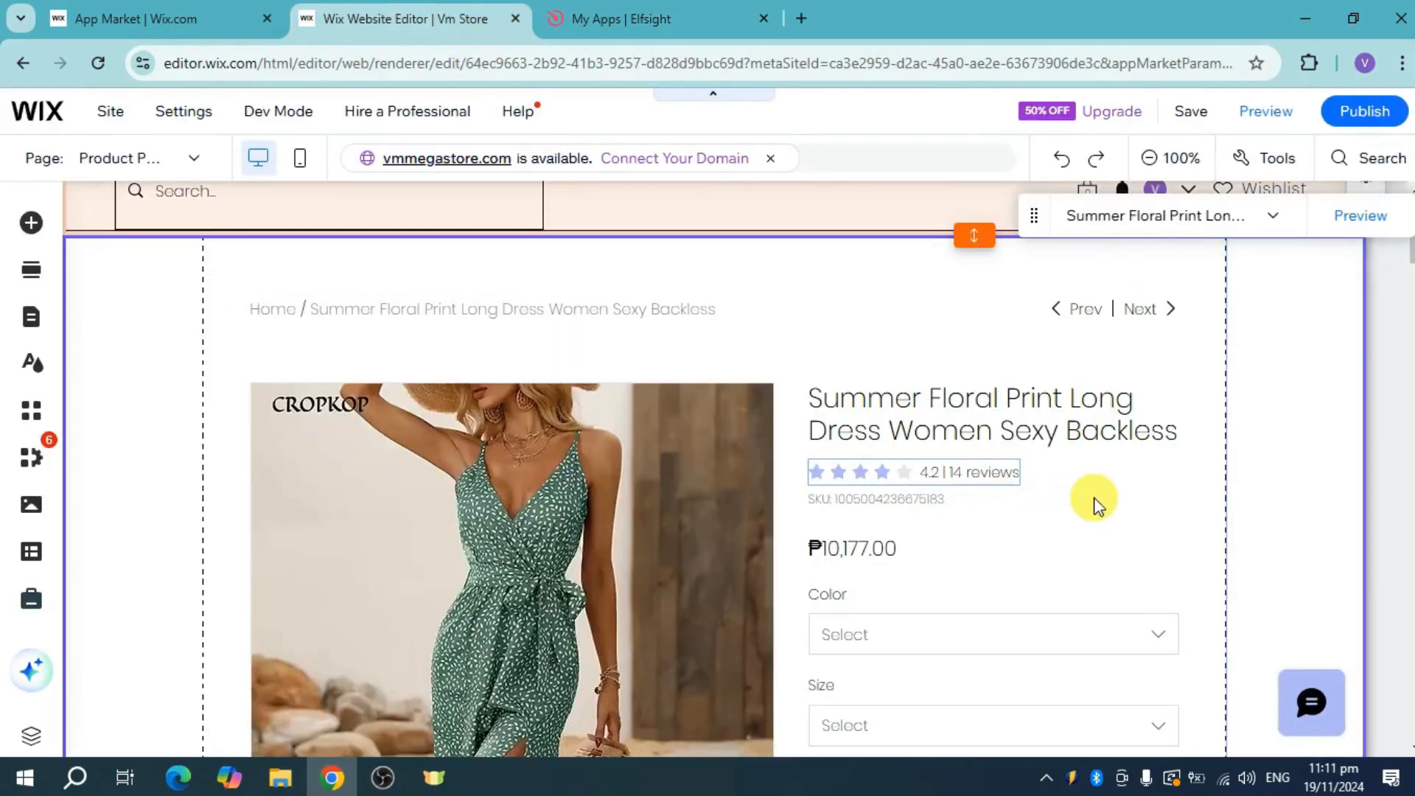
mouse_move(1135, 499)
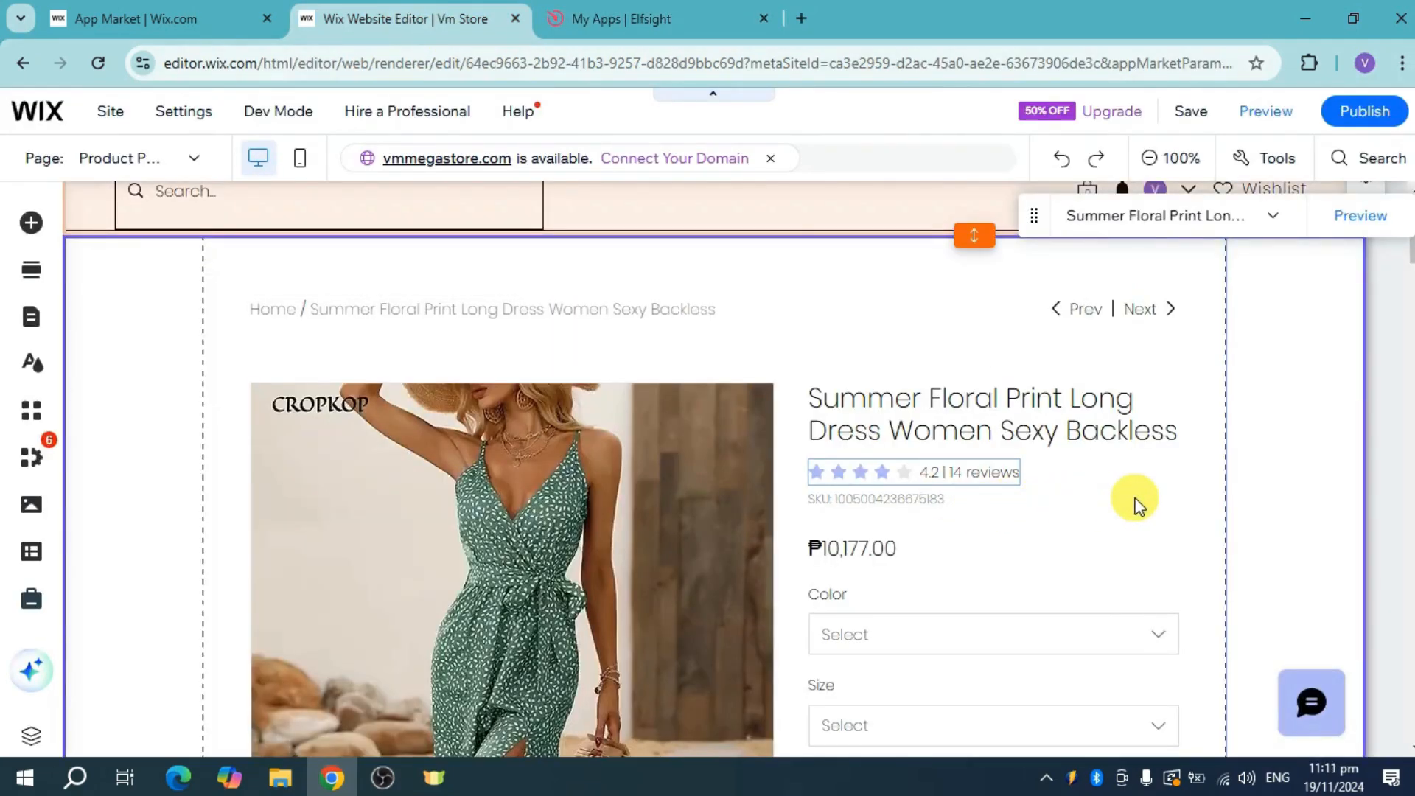
Scroll the Wix product page down to the Reviews section.
scroll("down", 3)
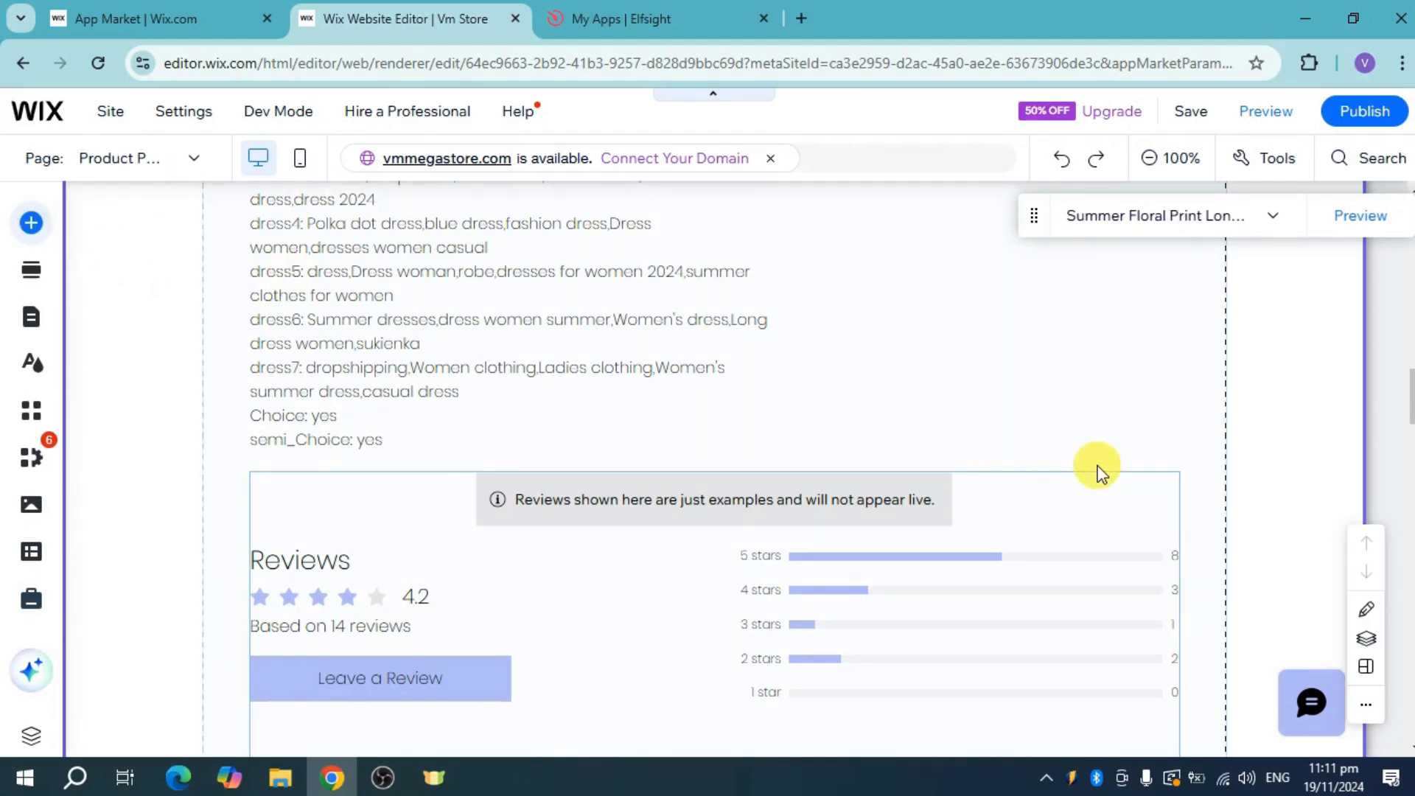
Add an Embed HTML element from Popular Embeds to the product page.
left_click(31, 222)
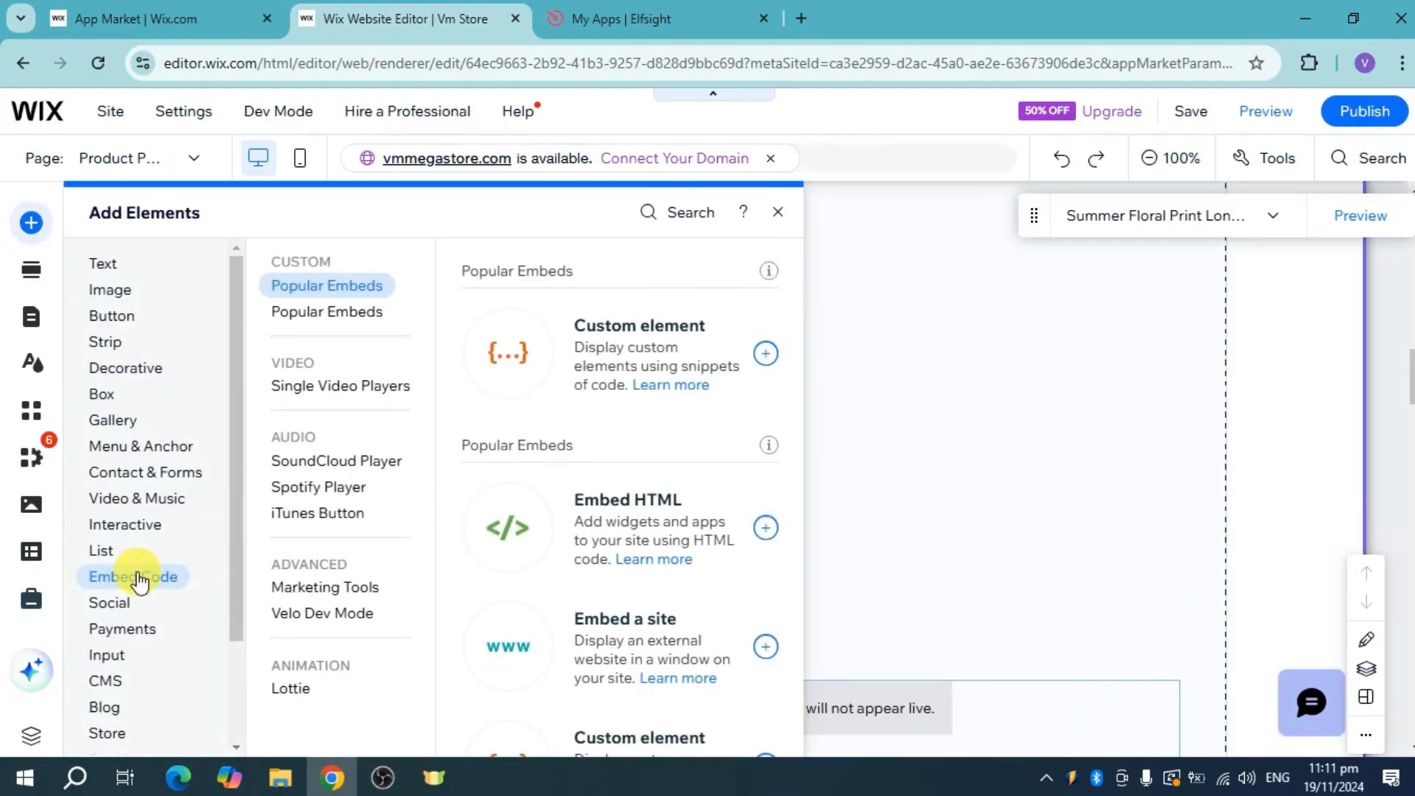
mouse_move(766, 530)
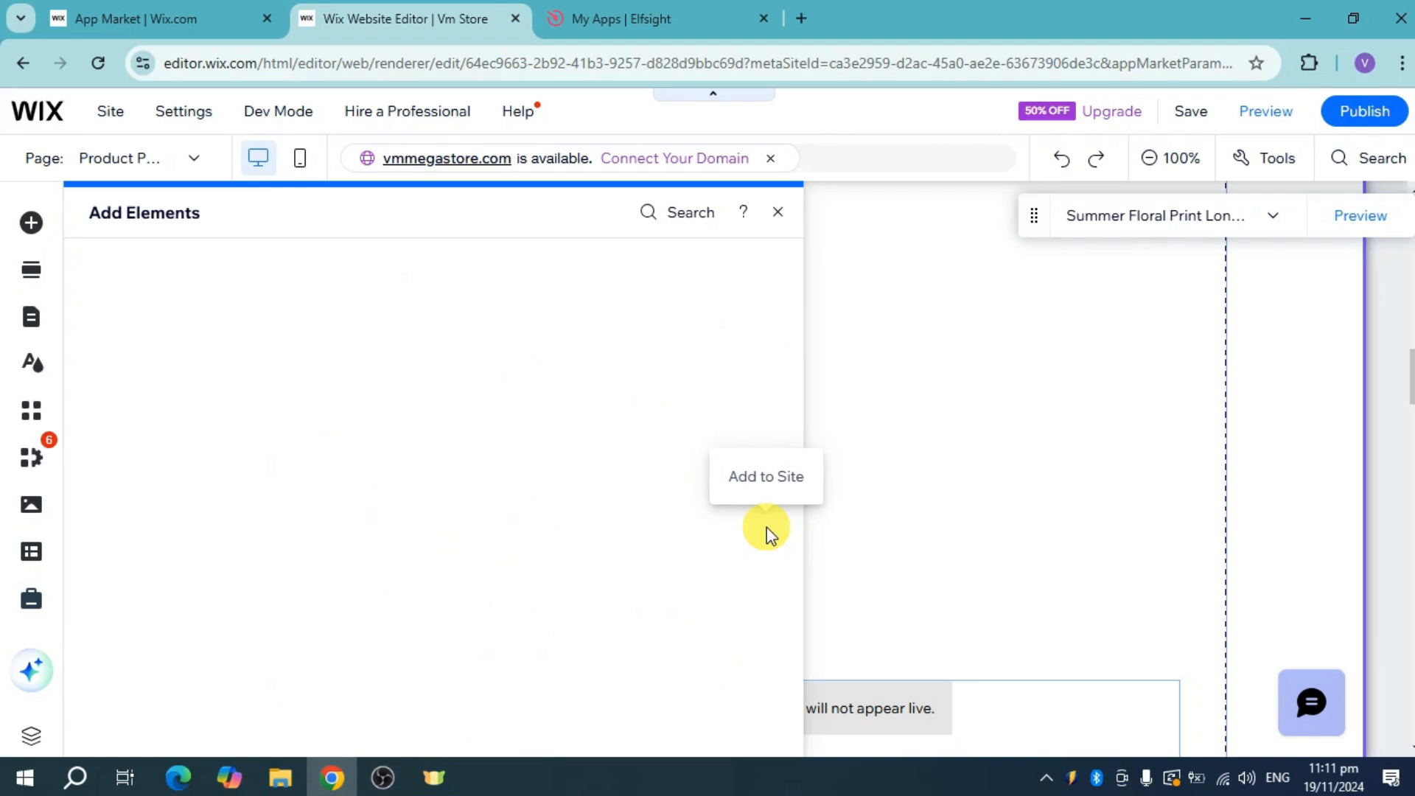
left_click(765, 477)
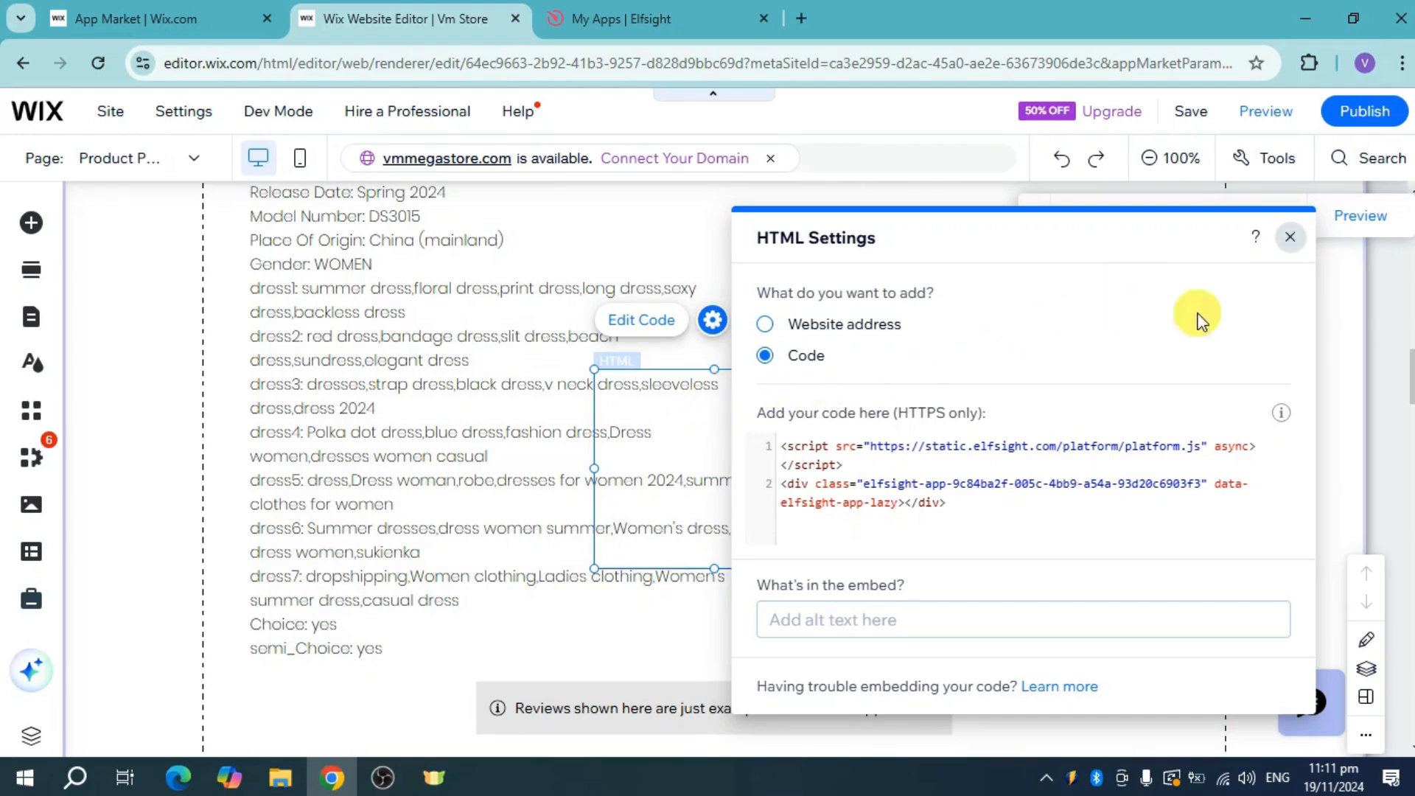
Paste the Elfsight script as Code and close HTML Settings.
left_click(1289, 238)
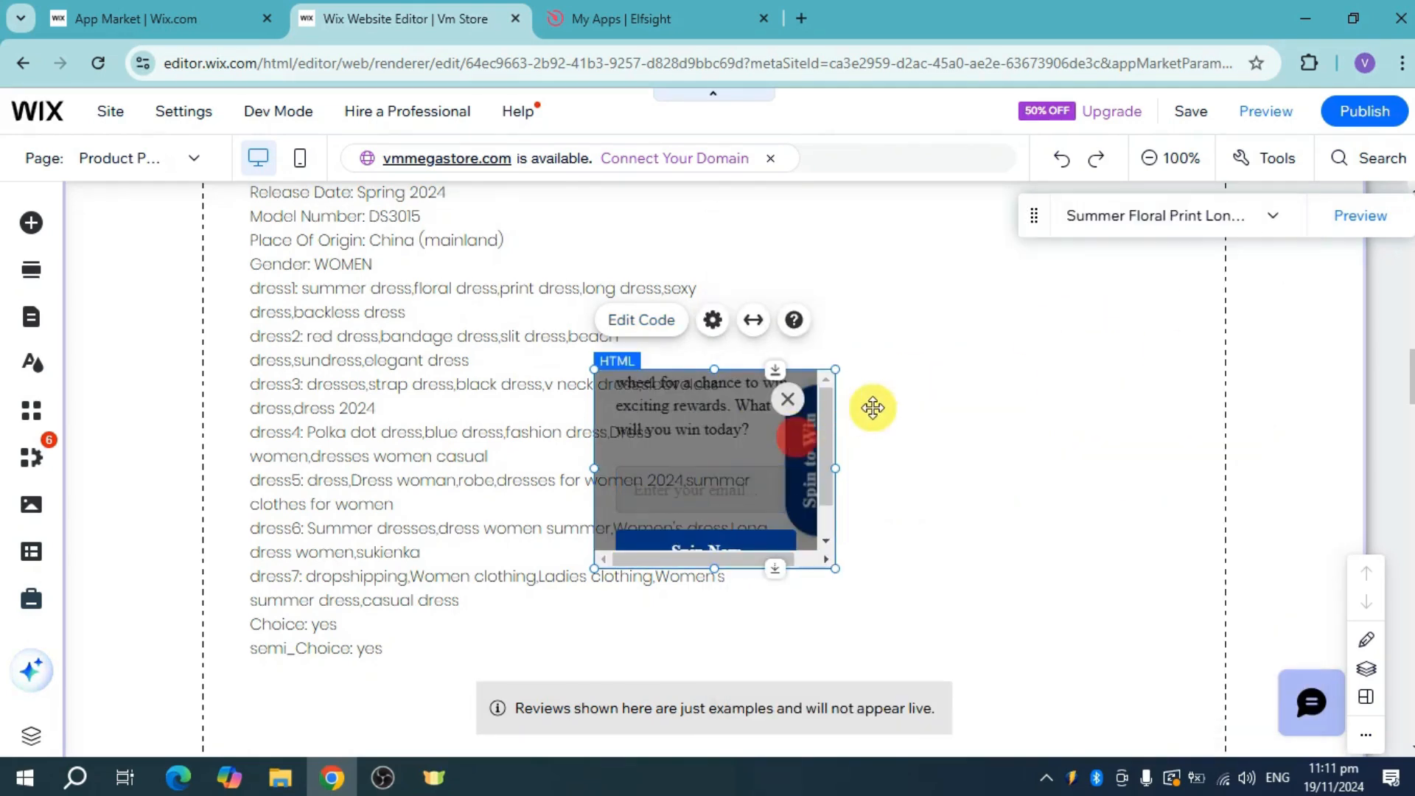
Move the widget beside the product description and resize it to 426 by 358.
left_click_drag(873, 407, 957, 522)
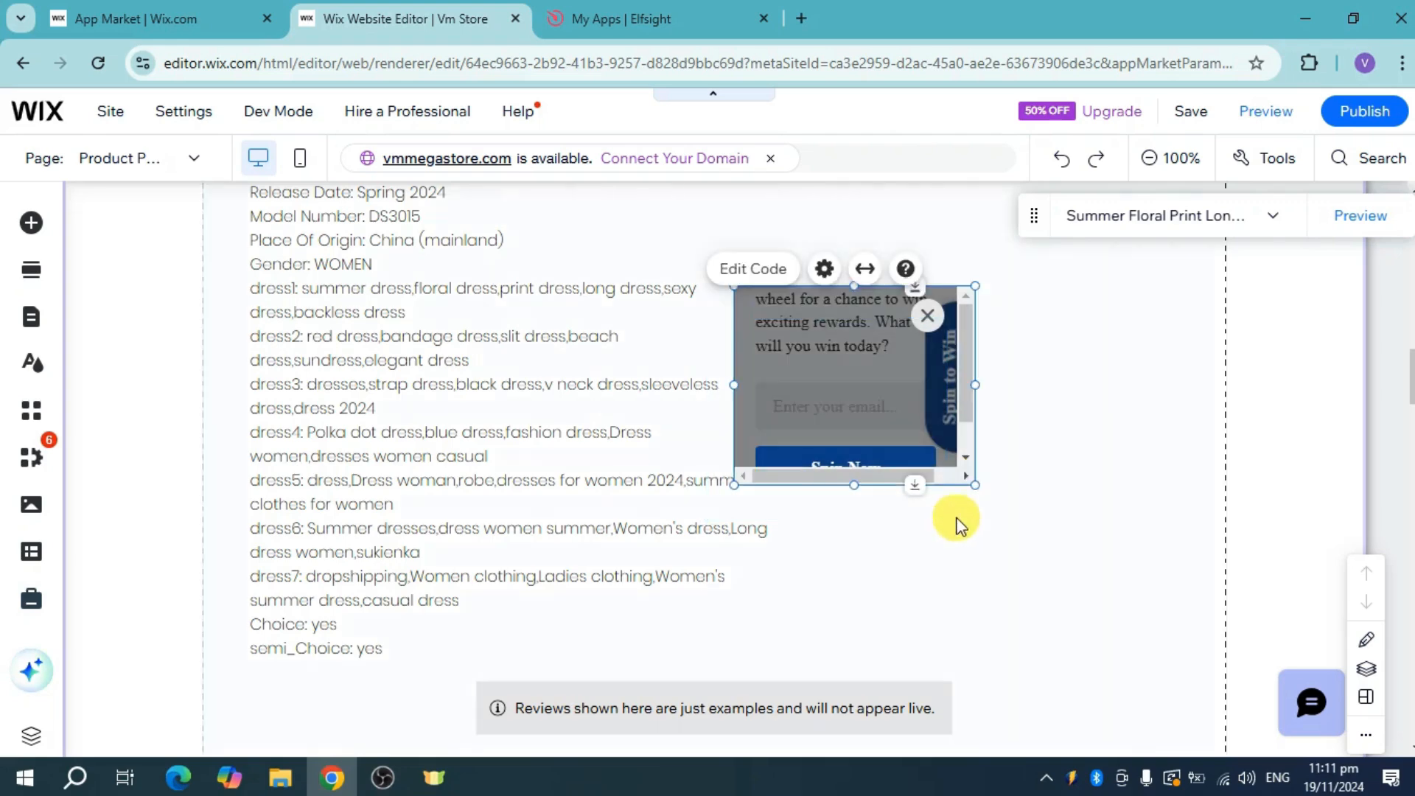
mouse_move(974, 485)
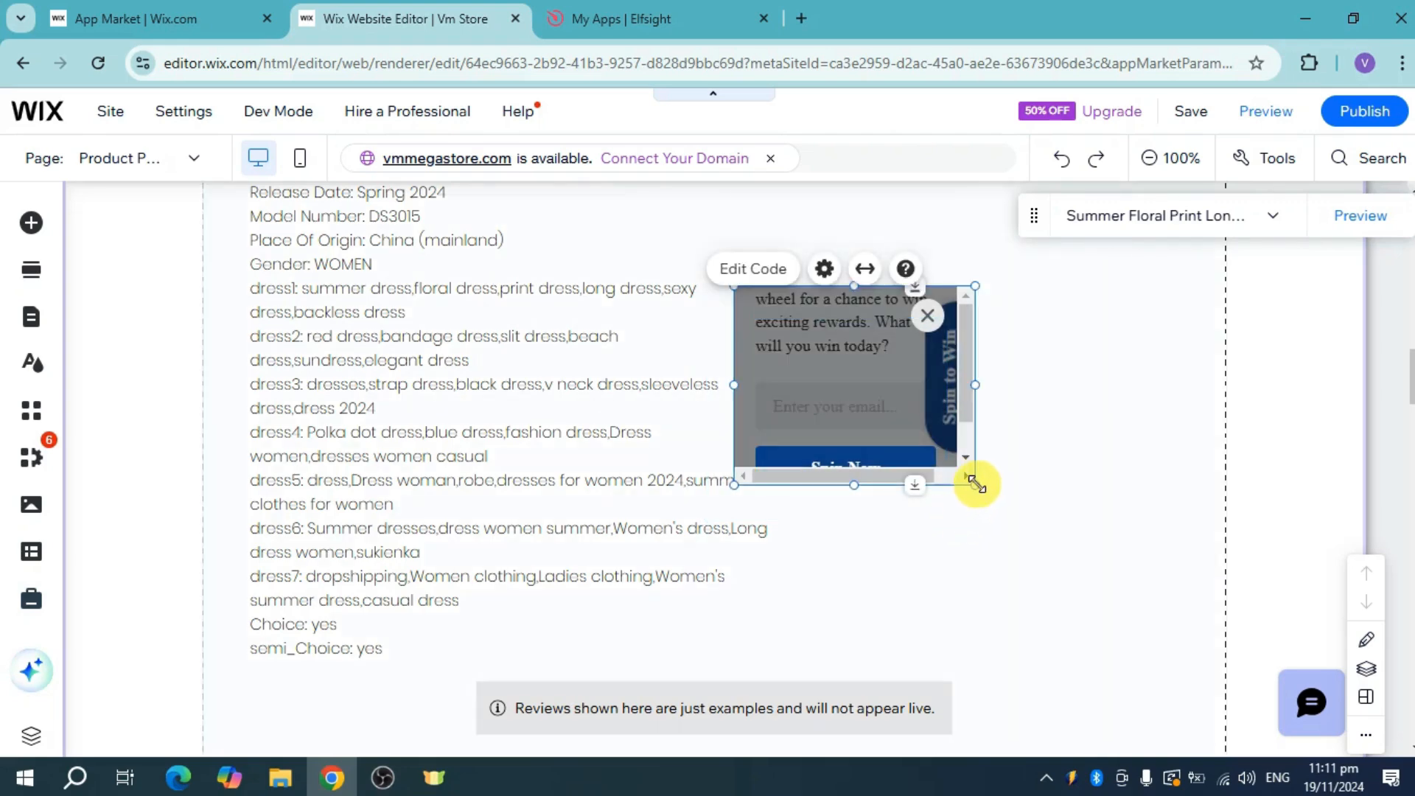
left_click_drag(974, 485, 1155, 646)
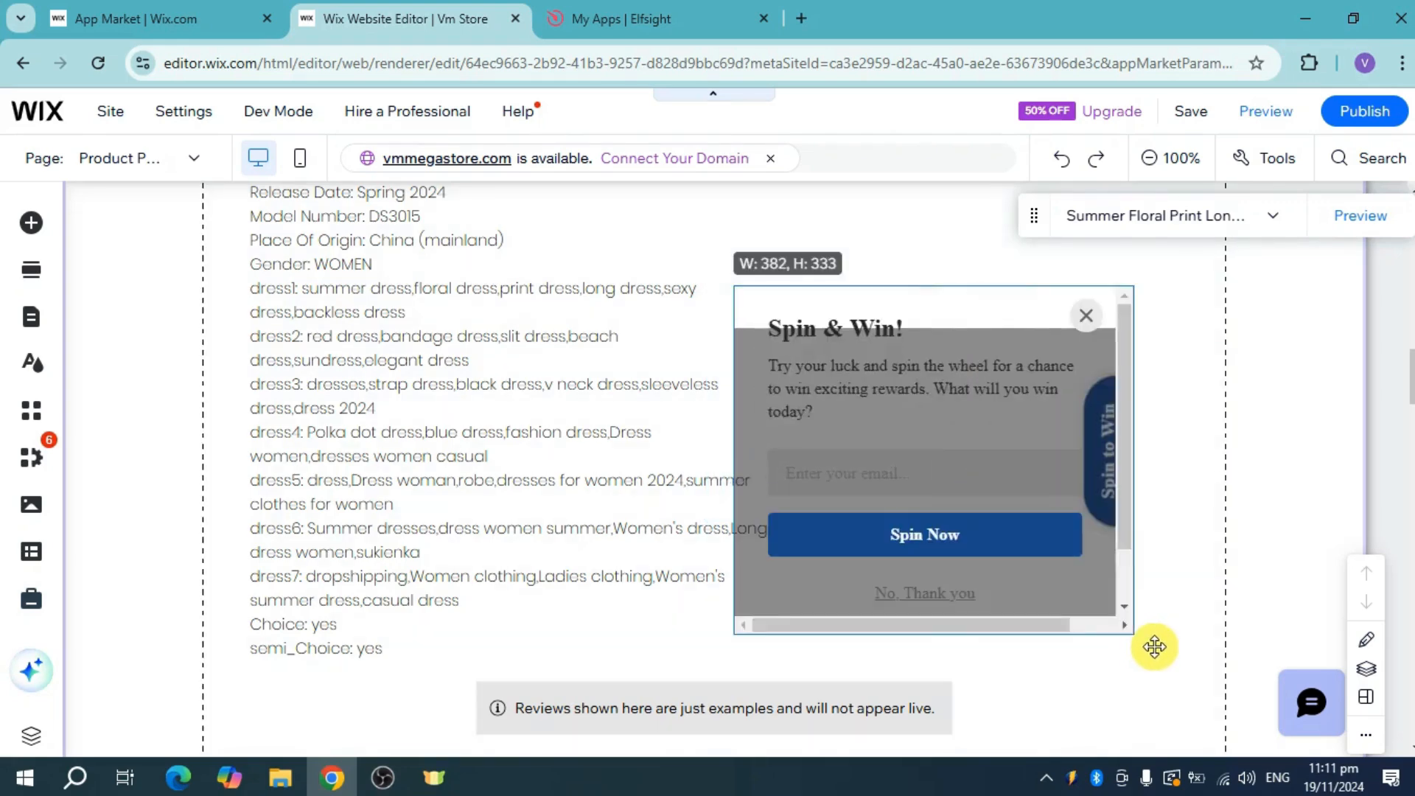
left_click_drag(1154, 647, 1179, 659)
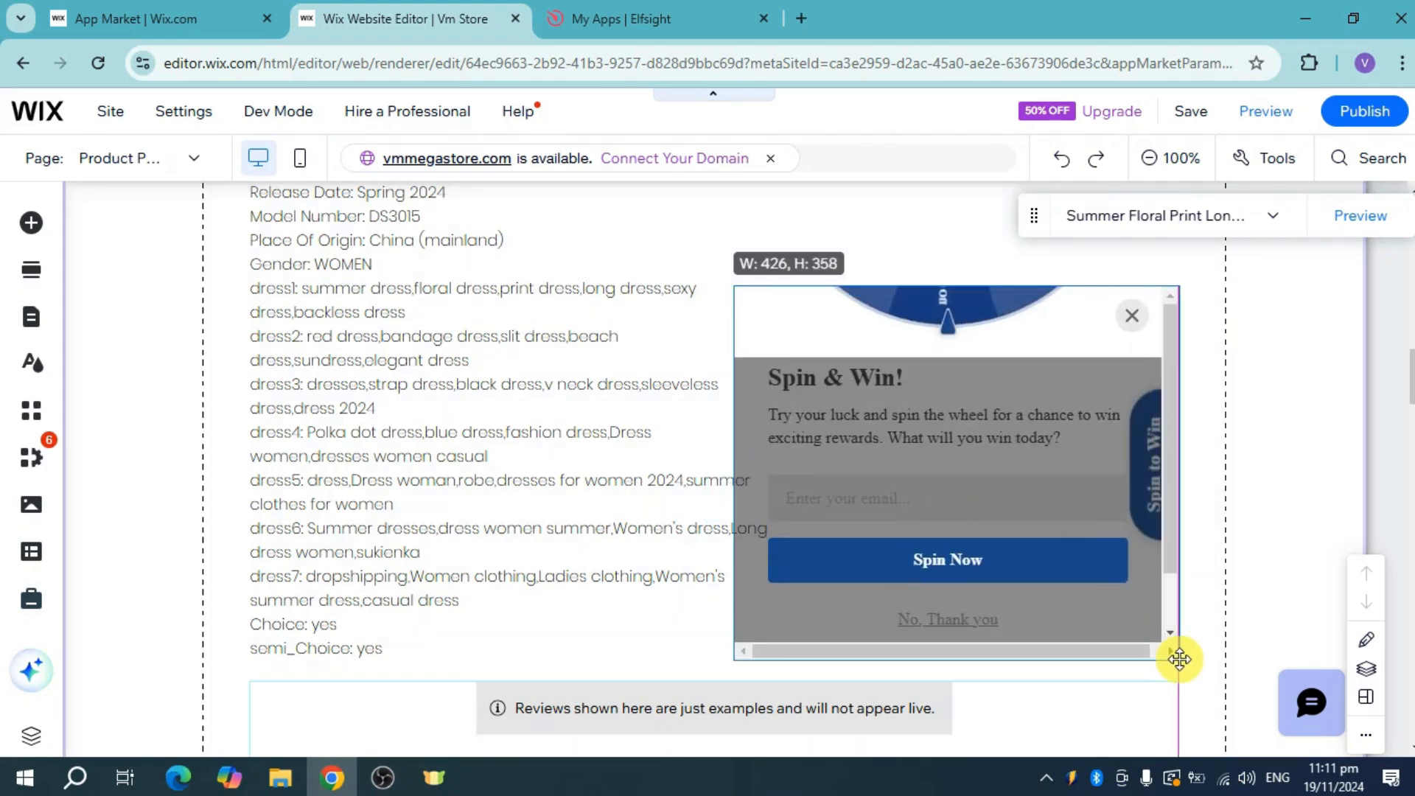